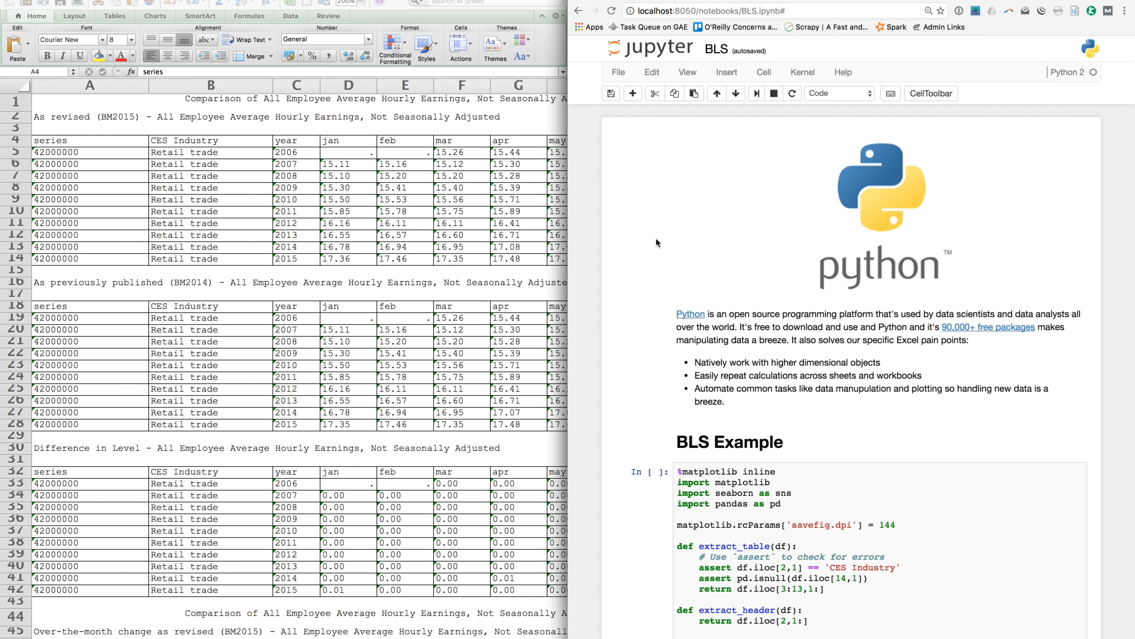
- Scroll past the Python intro to the first BLS Example code cell
scroll("down", 3)
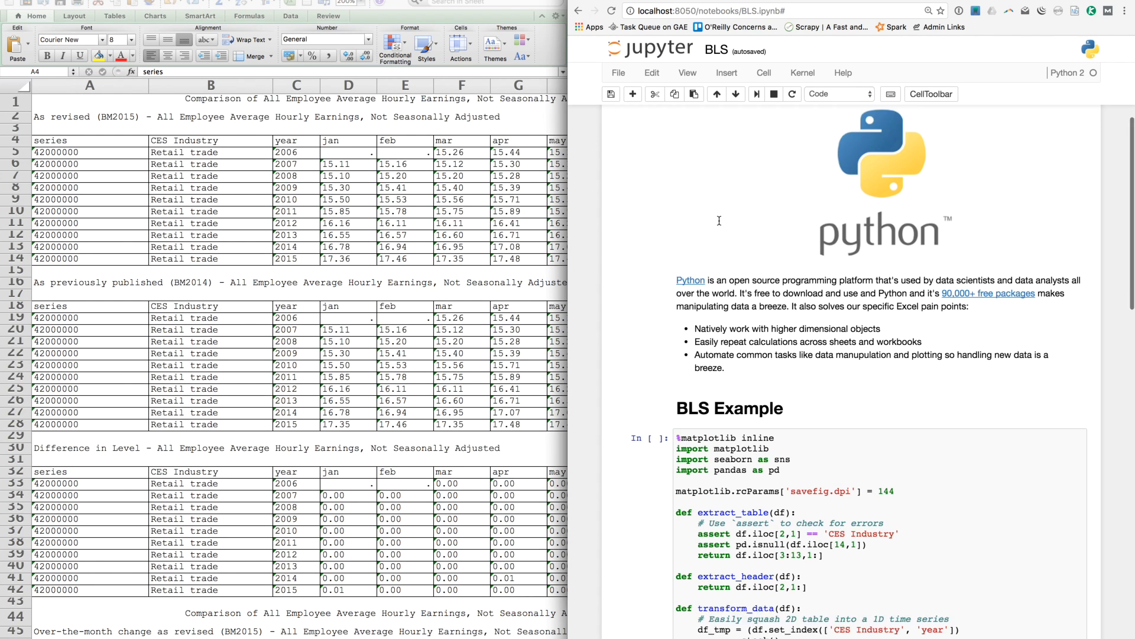
scroll("down", 3)
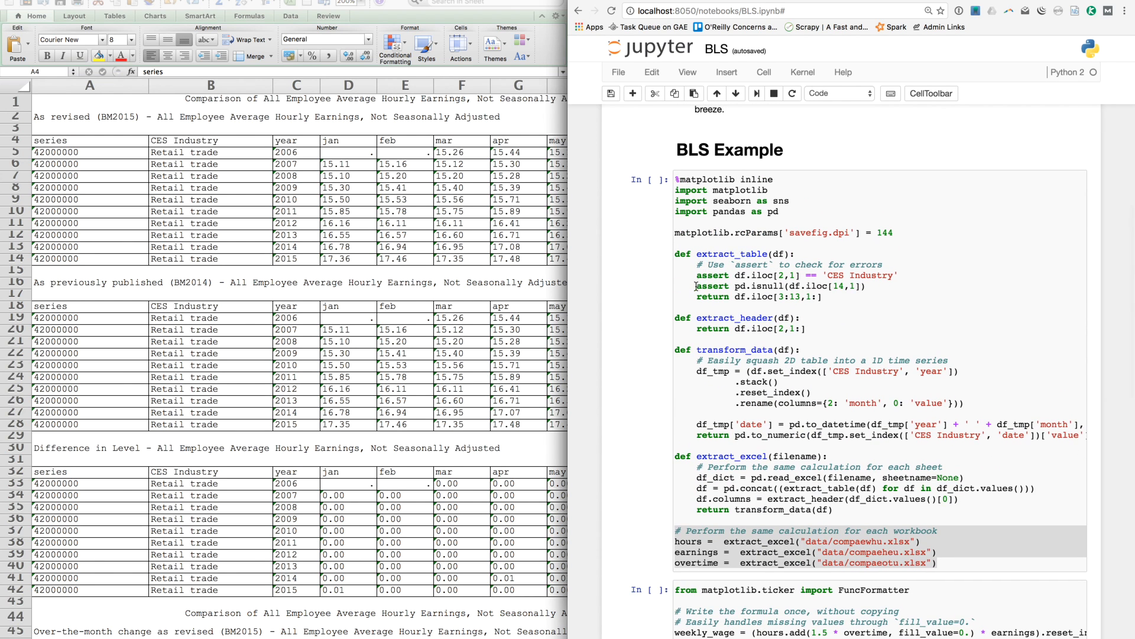
mouse_move(676, 266)
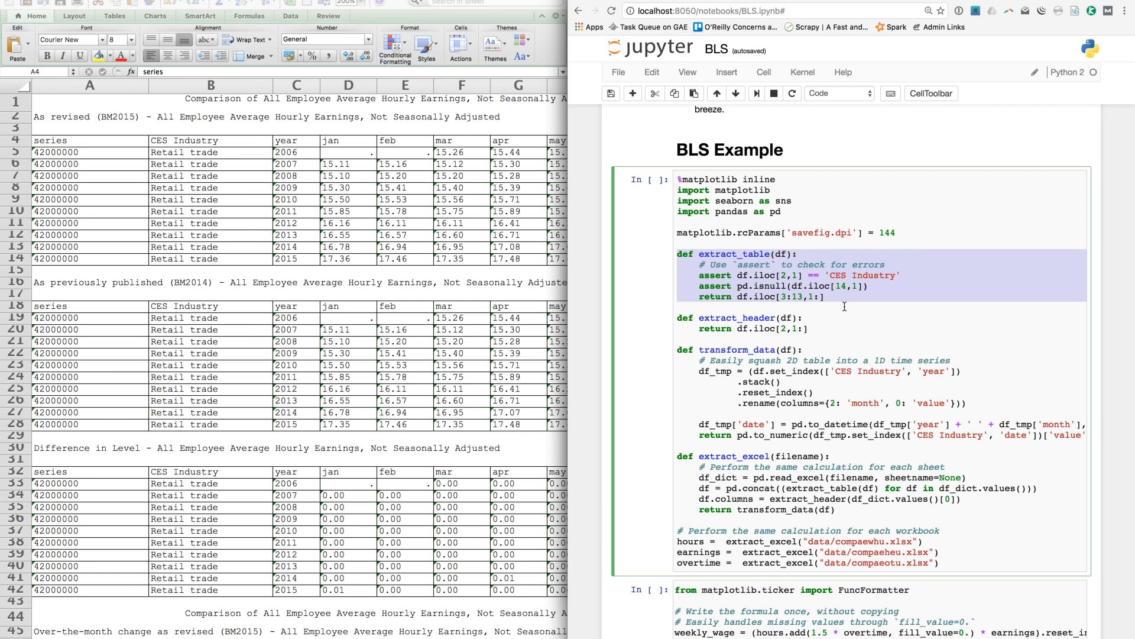
left_click(211, 141)
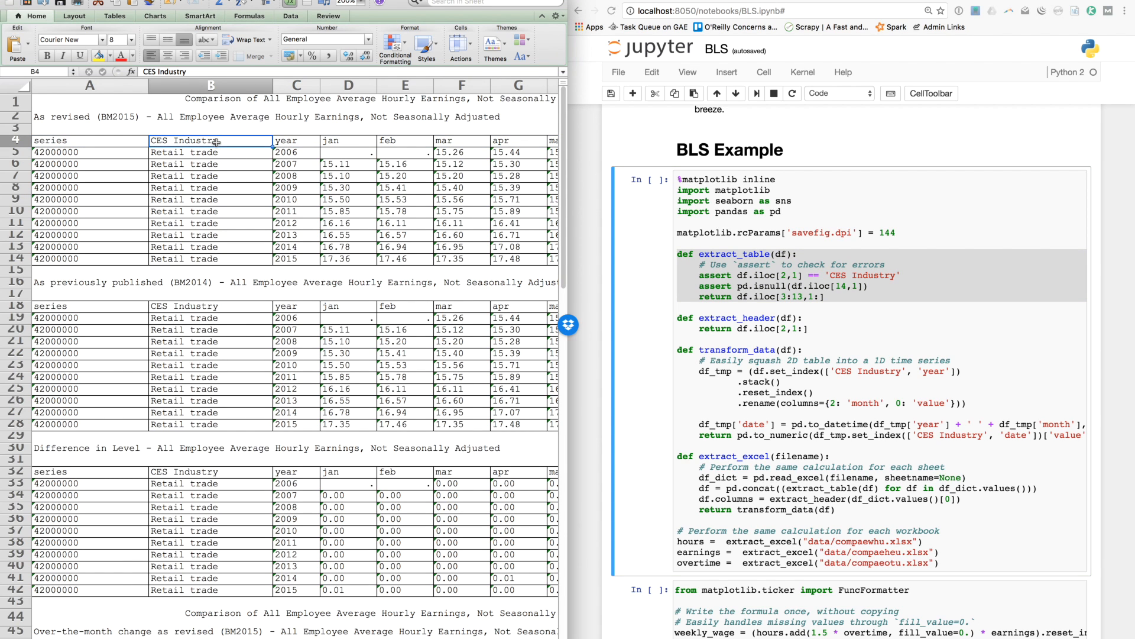
mouse_move(225, 264)
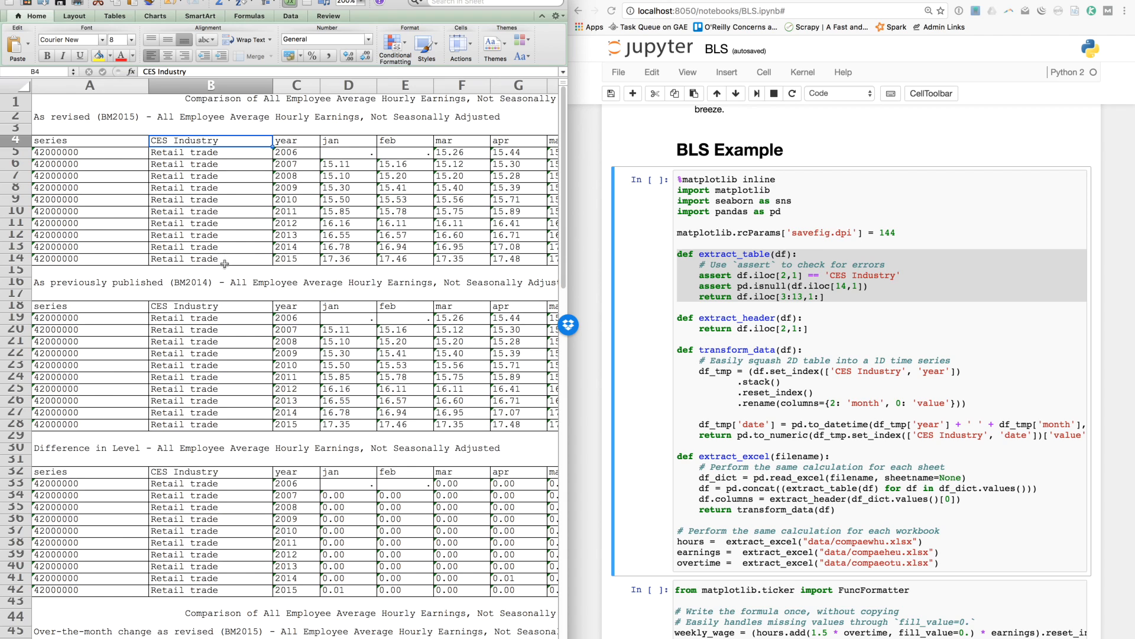
left_click(210, 269)
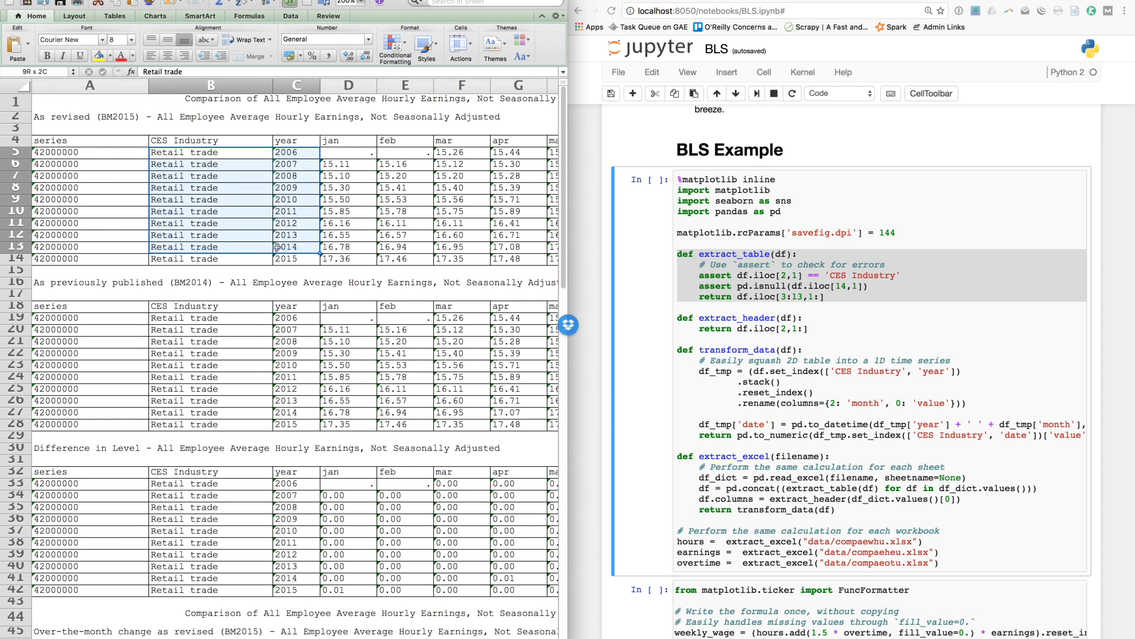
left_click(296, 139)
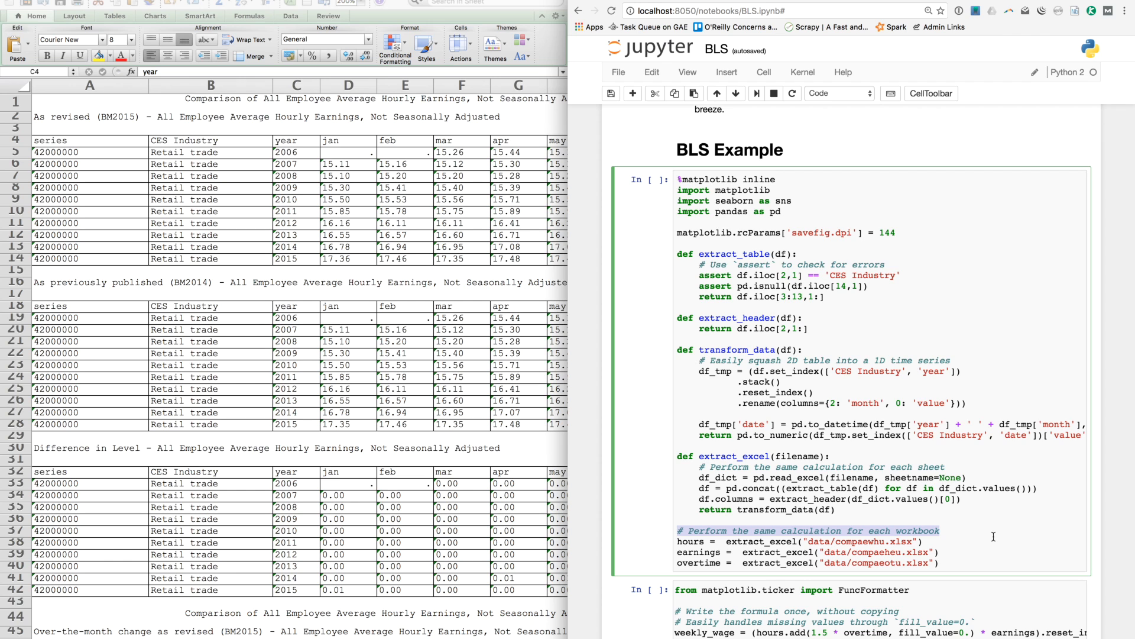
- Run the weekly wage charting cell so the line chart and fraction-women bar chart render
scroll("down", 3)
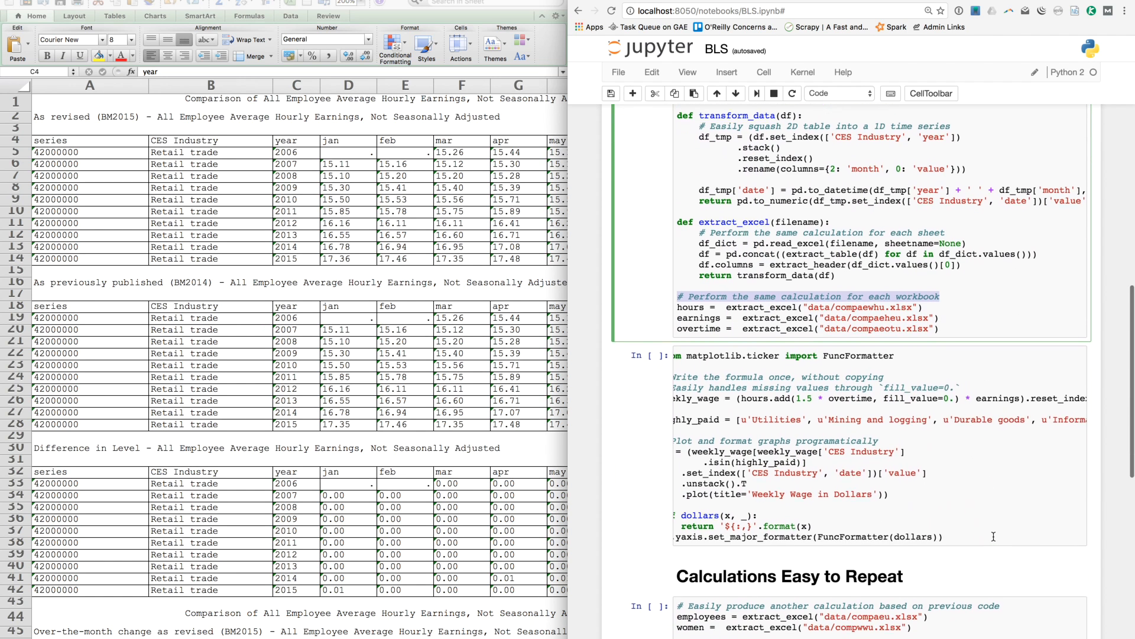
left_click(738, 369)
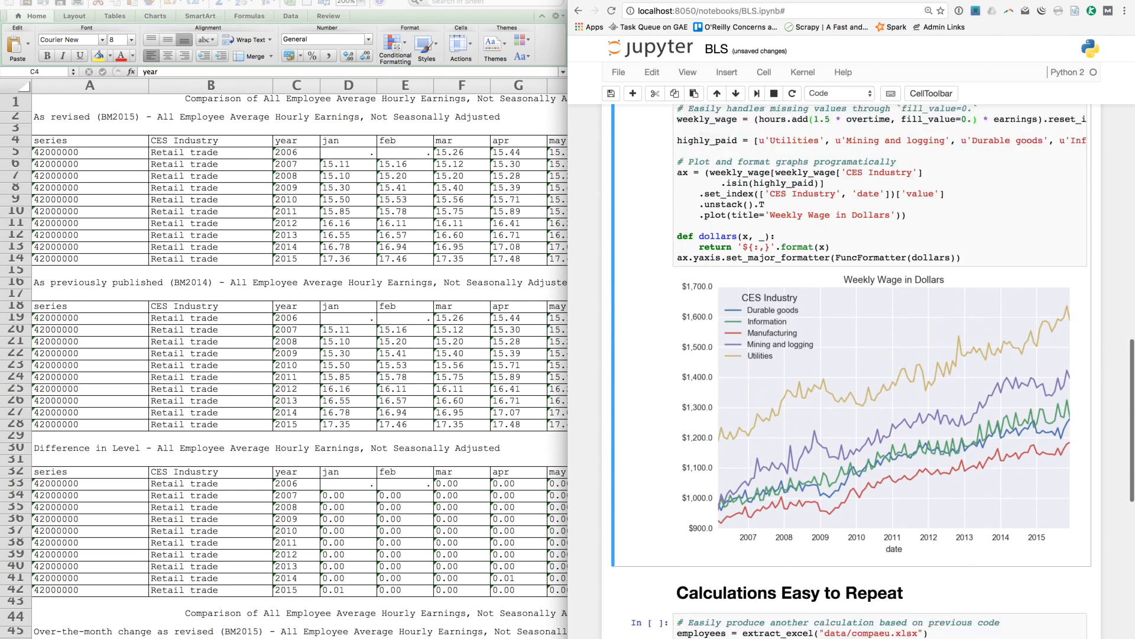
scroll("down", 3)
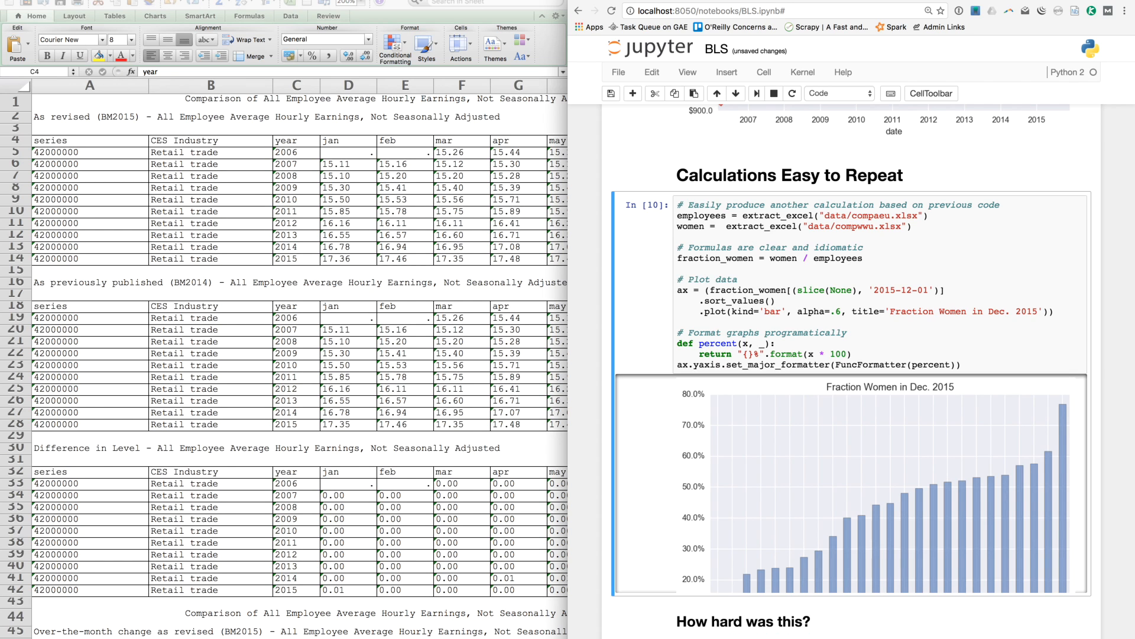
- Scroll past the bar chart to the 'How hard was this?' closing section
scroll("down", 3)
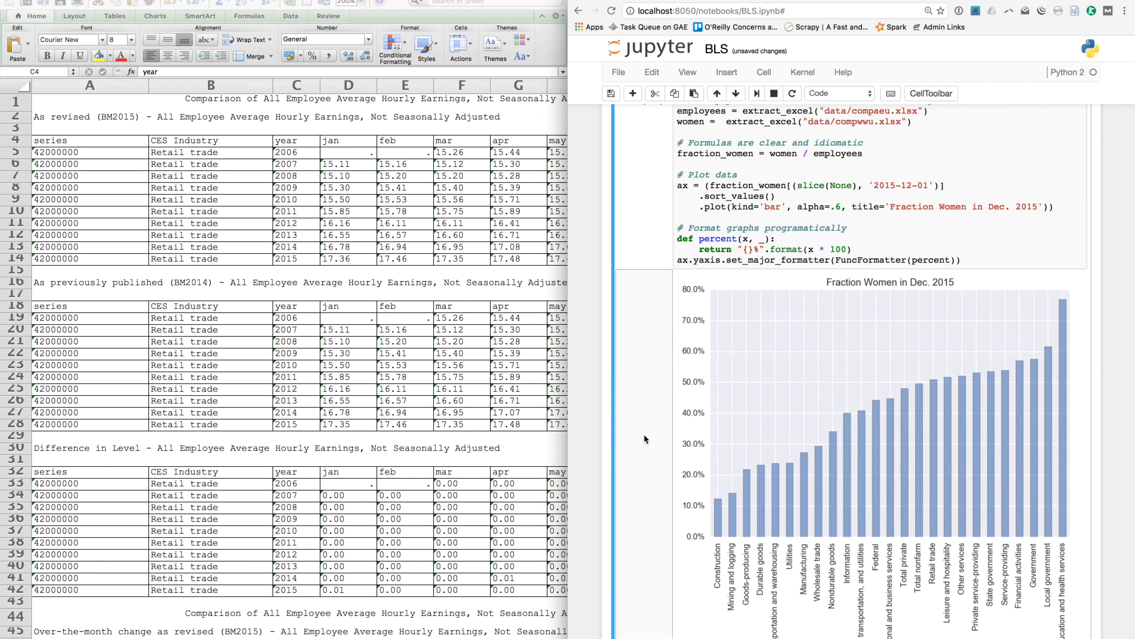
mouse_move(644, 438)
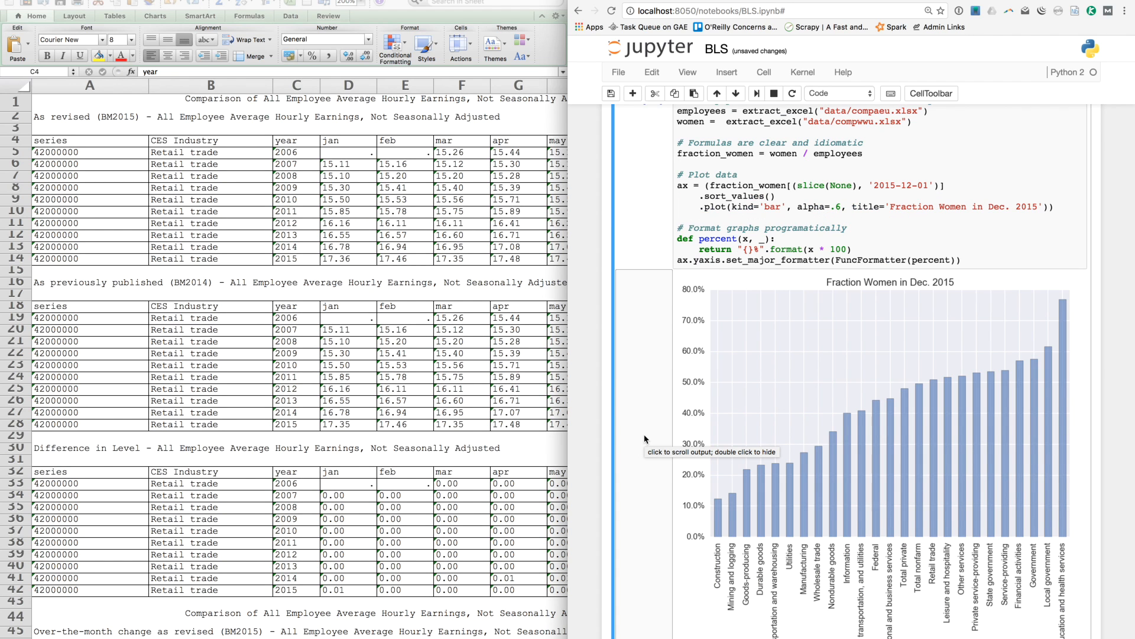
scroll("down", 3)
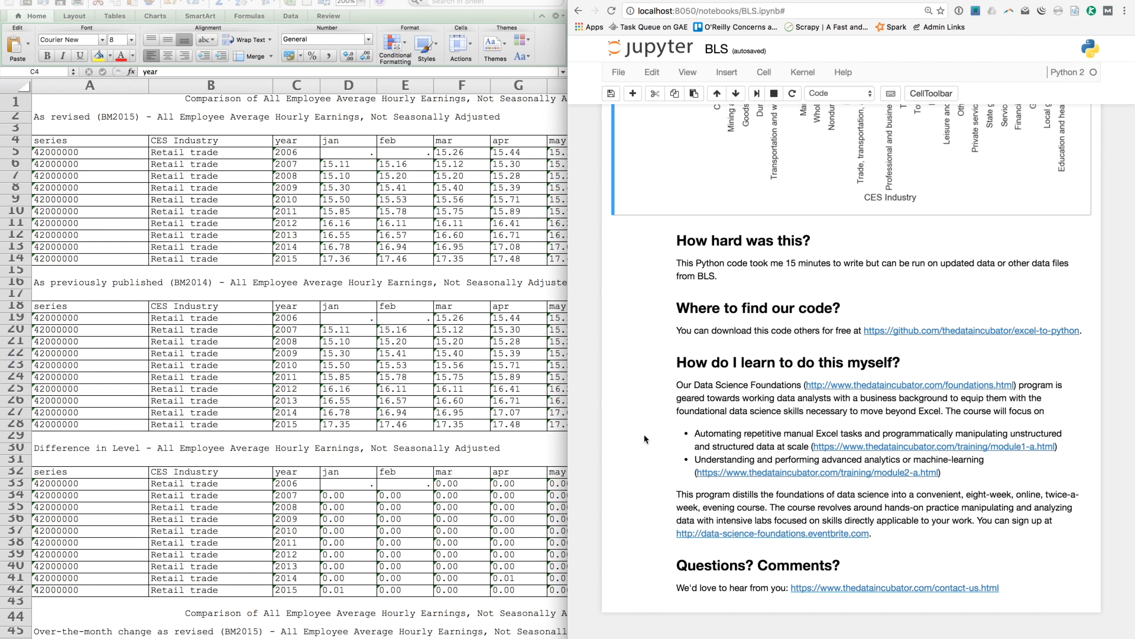
mouse_move(972, 331)
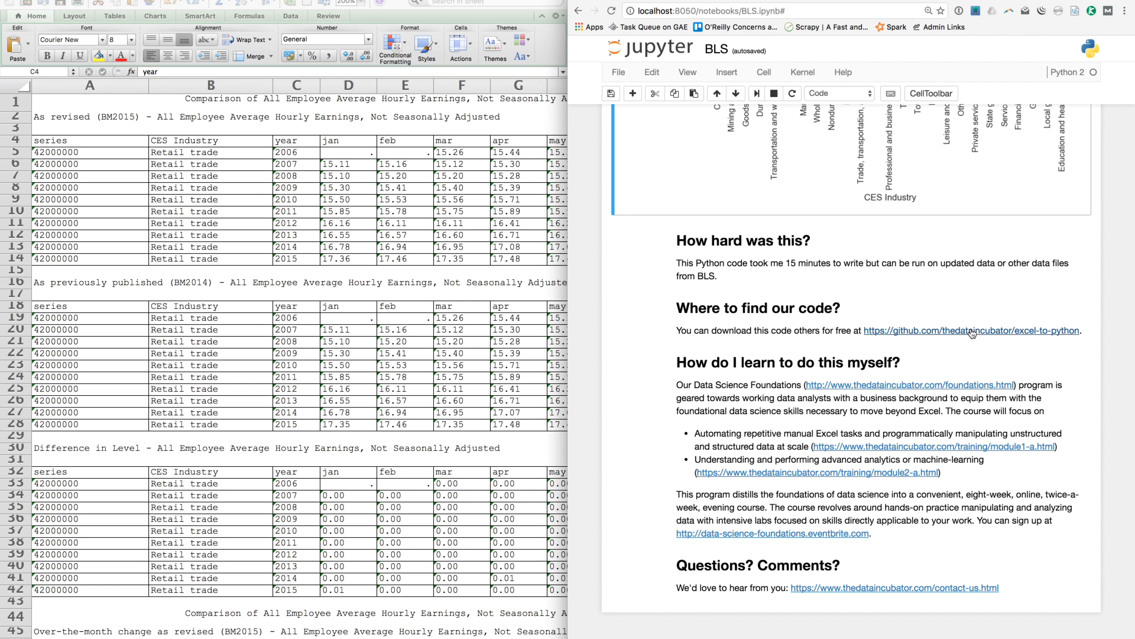
- Follow the data-science-foundations.eventbrite.com link from the closing notes
left_click(972, 332)
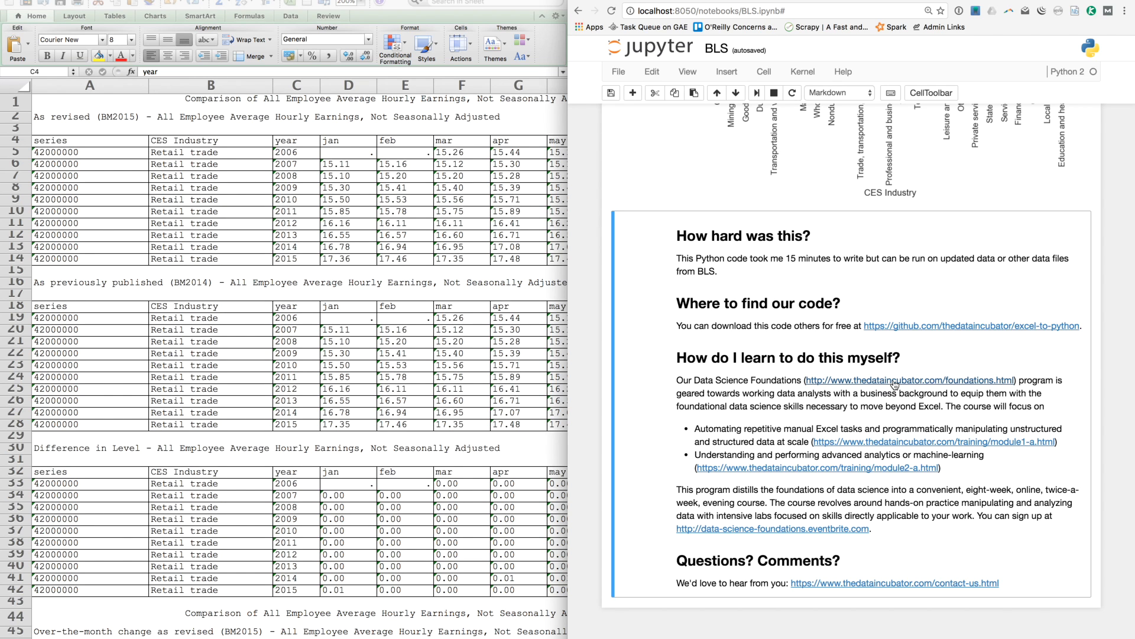
left_click(910, 379)
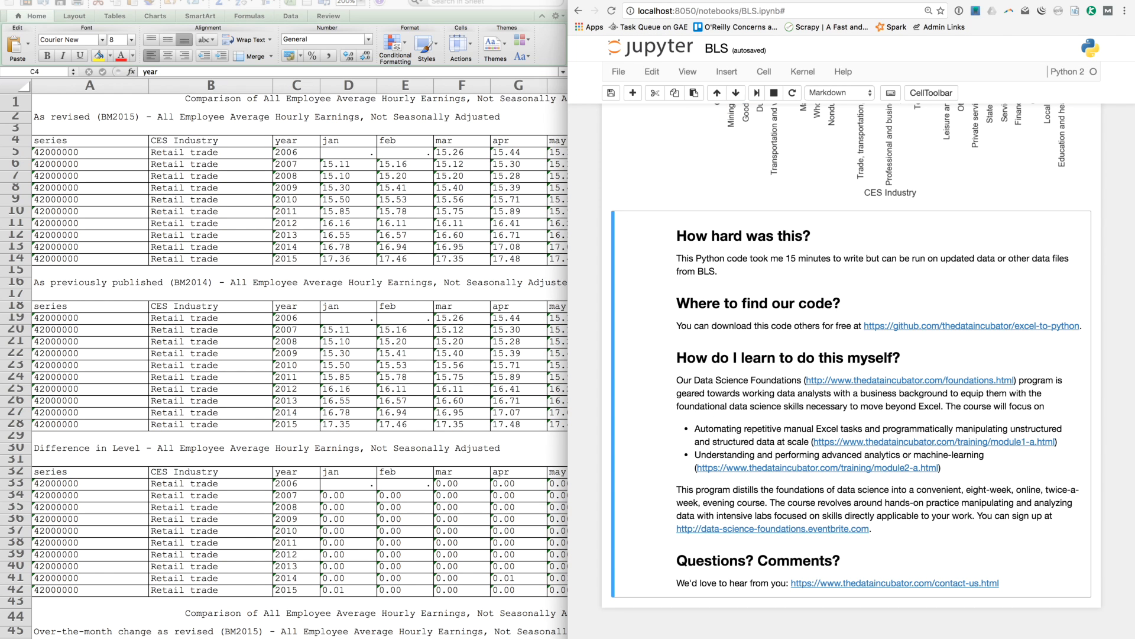
mouse_move(795, 317)
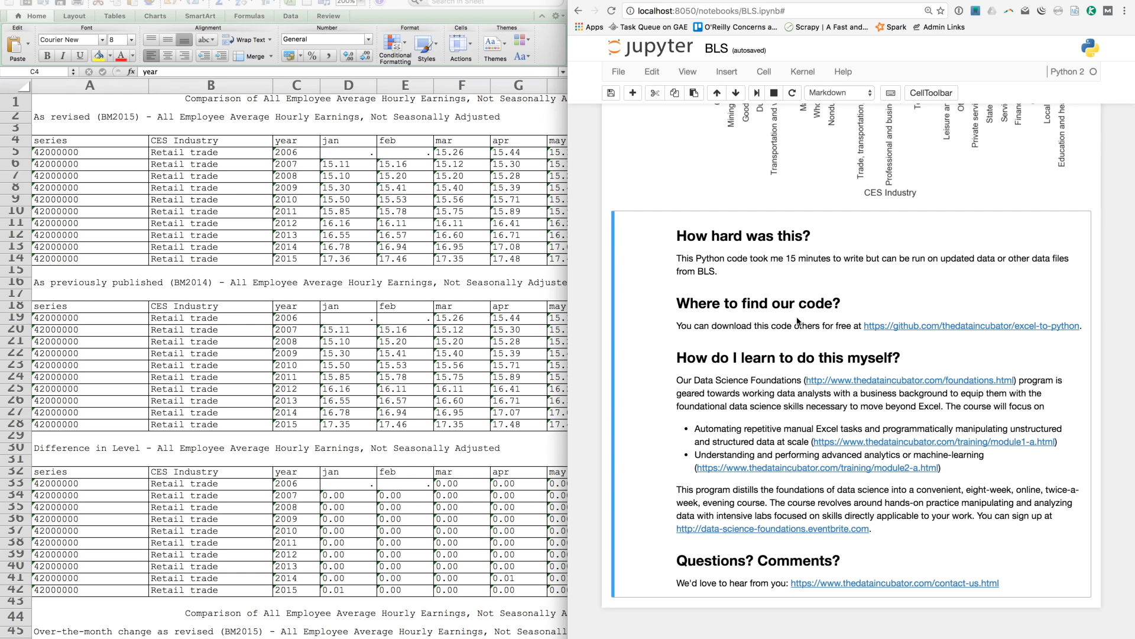
mouse_move(804, 512)
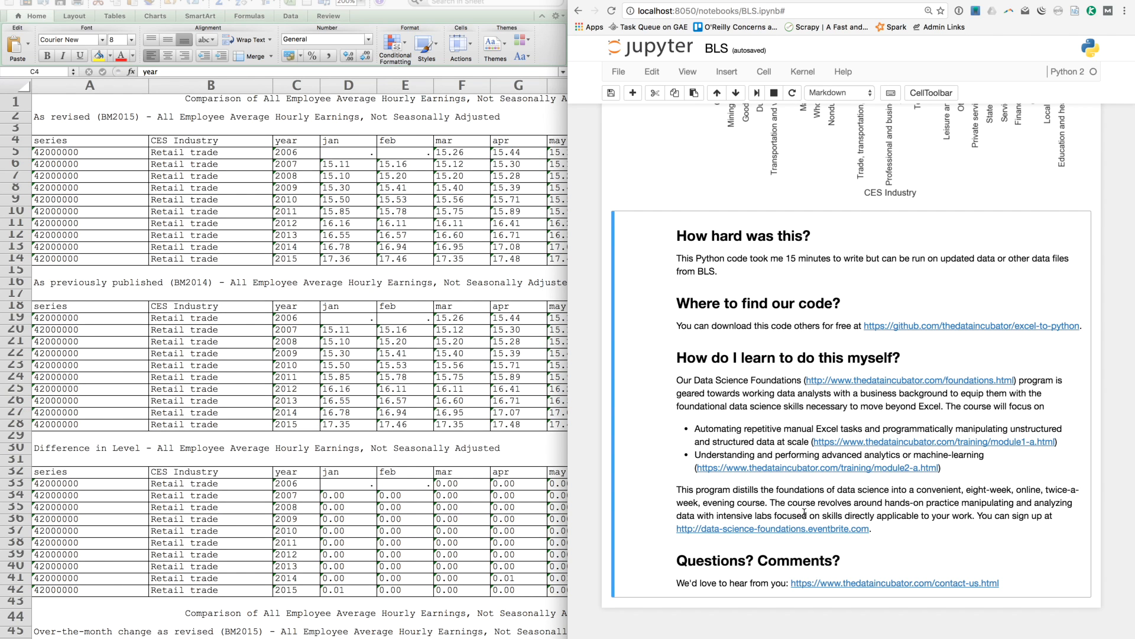
left_click(772, 527)
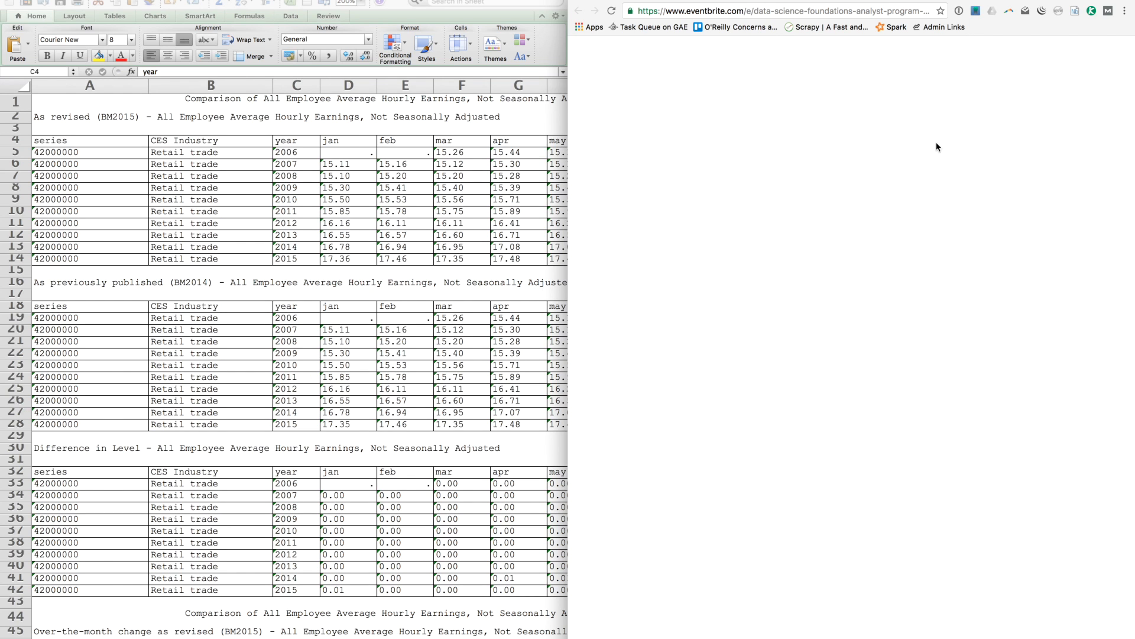